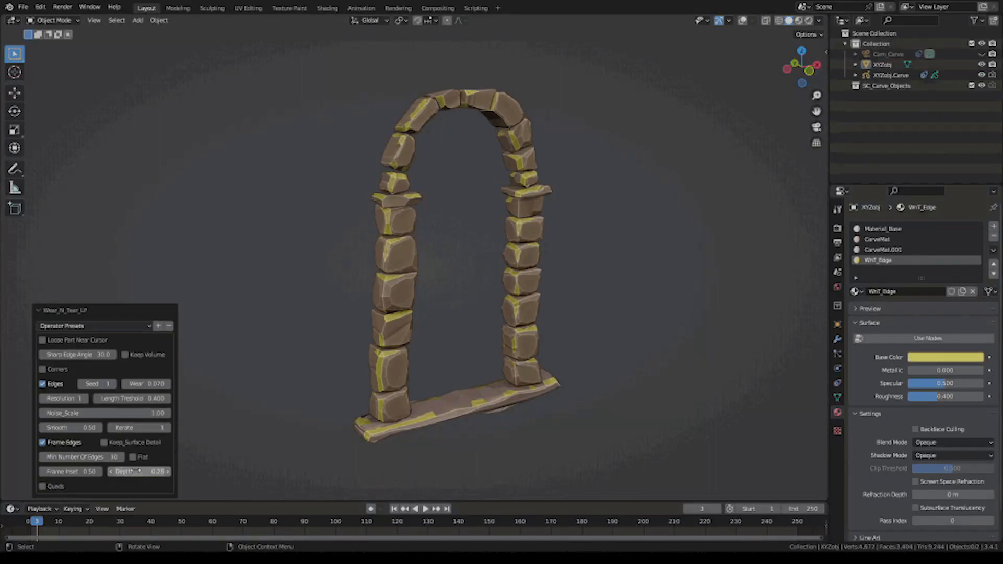
Enable corner wear on the arch and add mortar between its stones
left_click(43, 354)
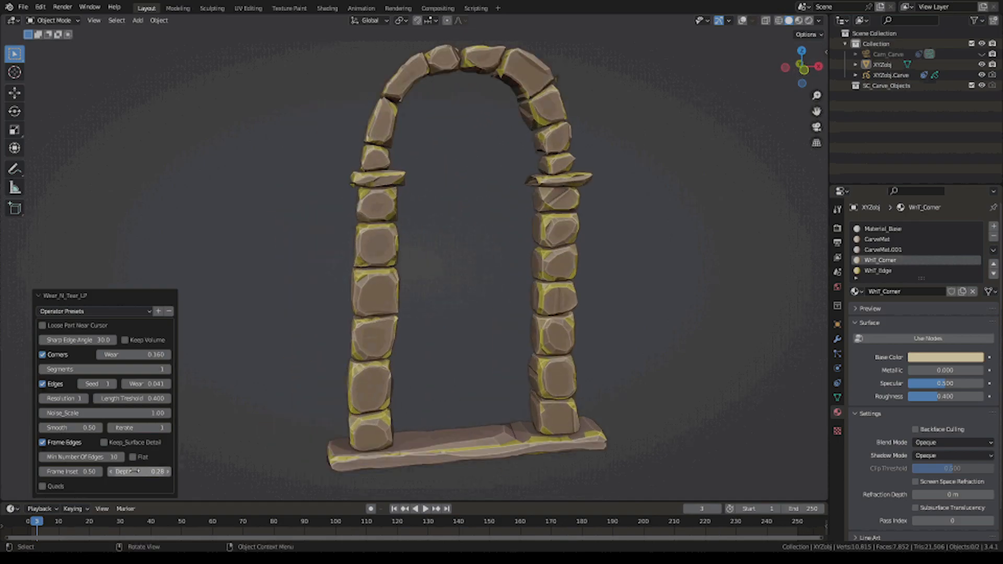
key("f9")
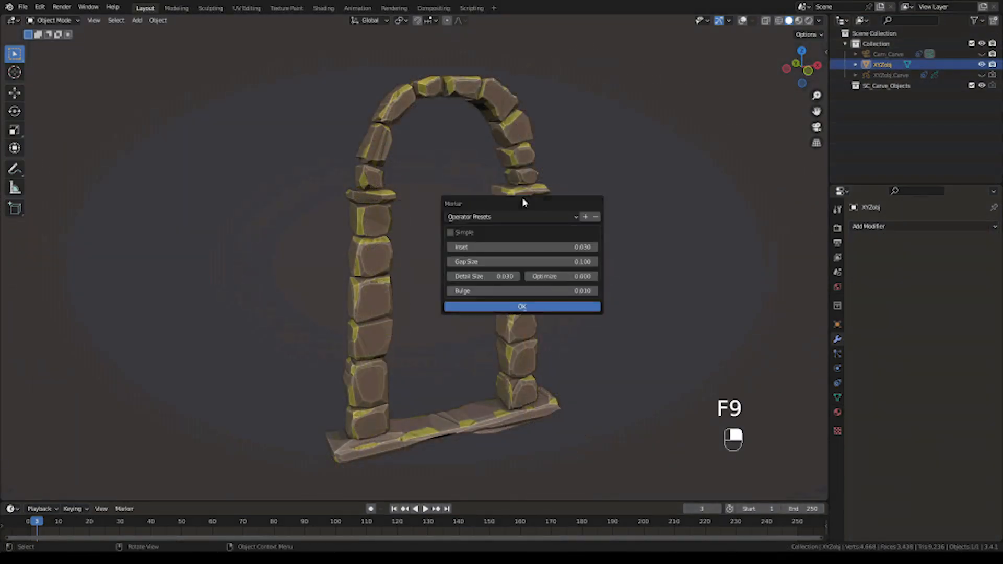
left_click(520, 306)
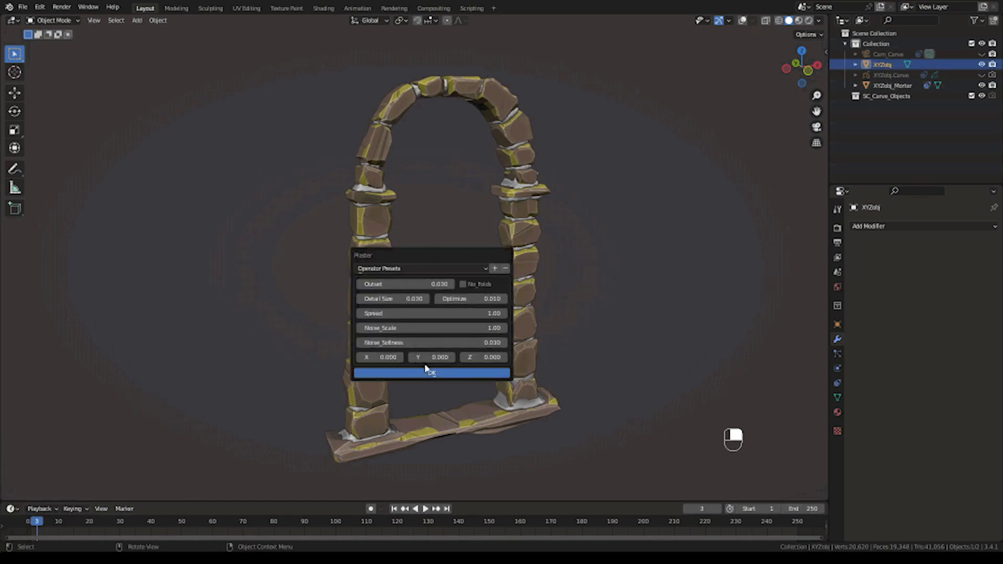
Coat the arch in green plaster and adjust its Spread coverage
left_click(429, 372)
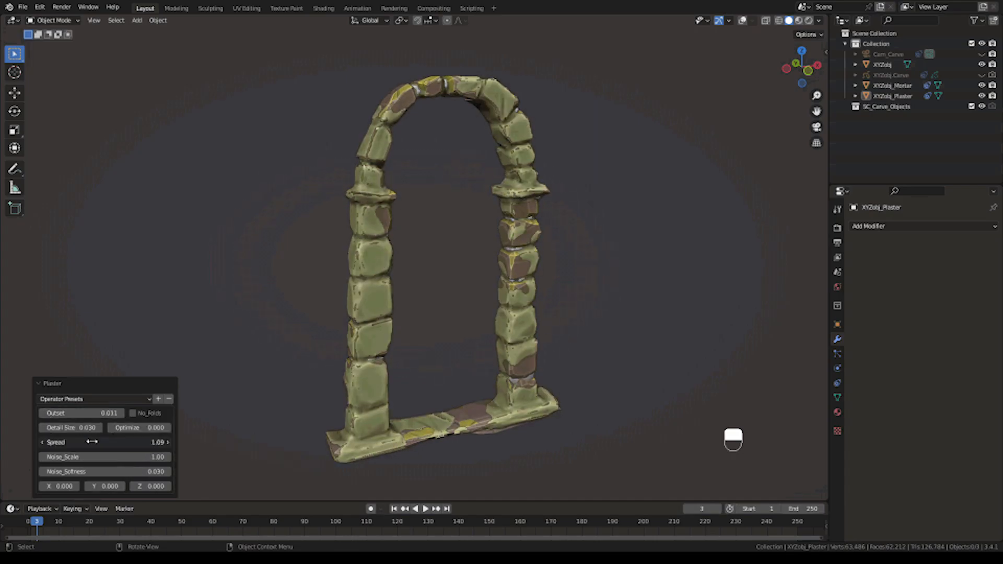
left_click(106, 442)
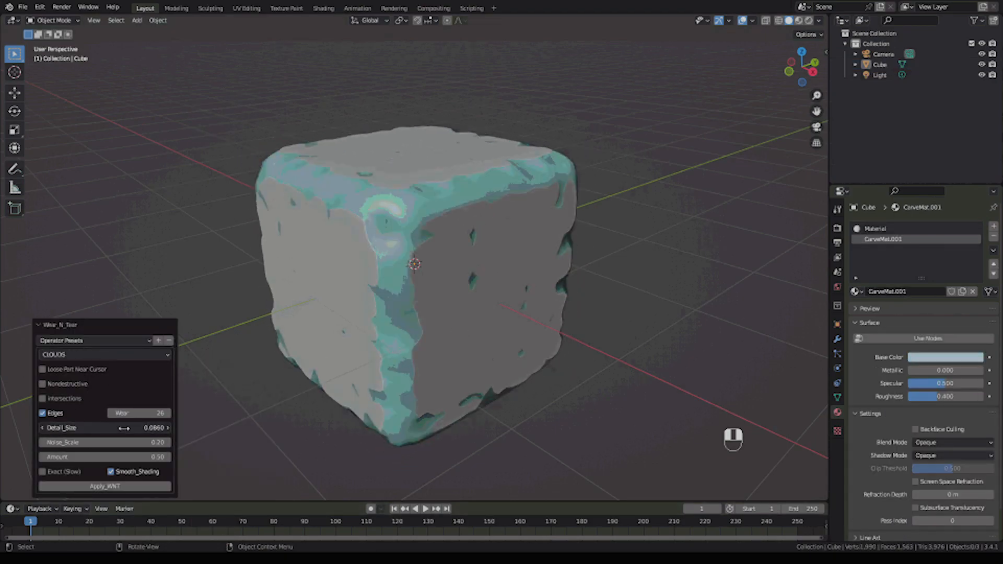
Erode the cube's edges with adjusted Detail_Size, then plaster the sphere with Outset and Noise_Softness tweaks
right_click(104, 442)
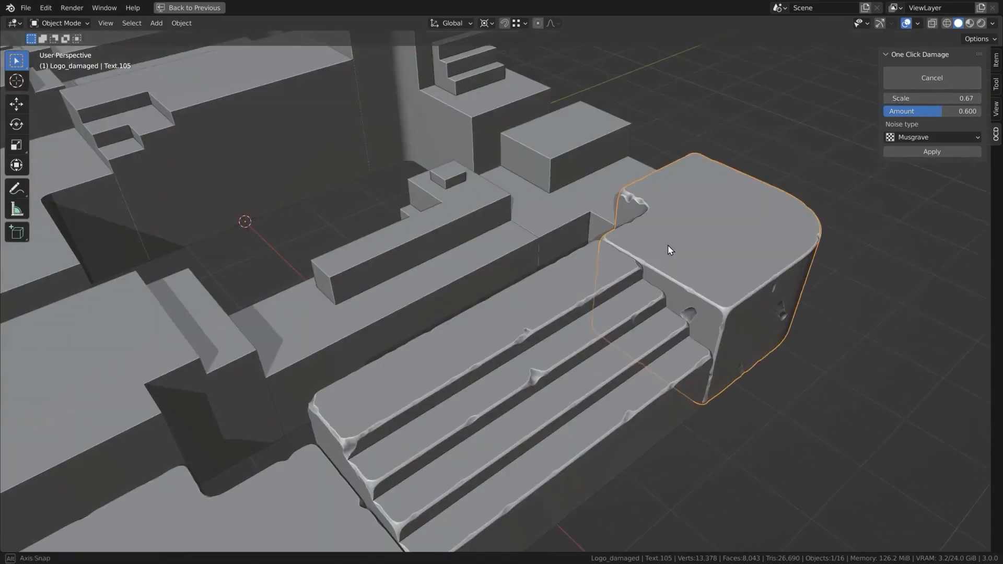
left_click(930, 152)
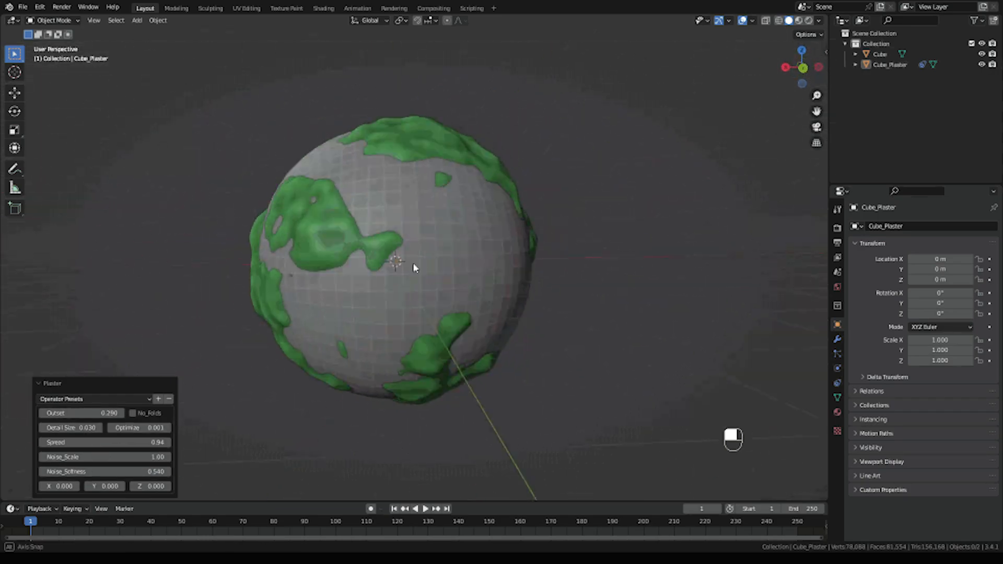
Restore the purple brick wall to its original, unworn shape
key("F9")
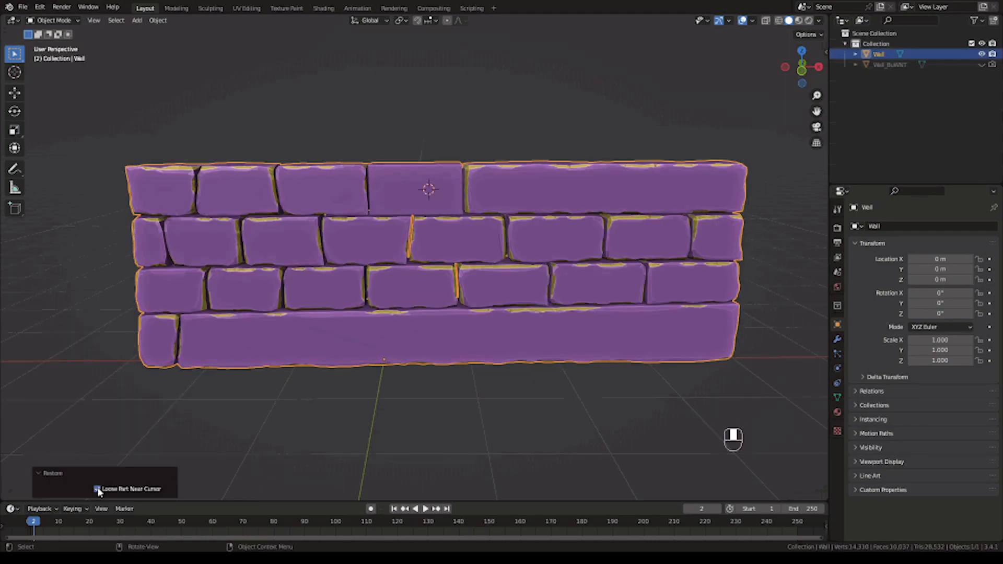
Add mortar between the wall's bricks and fine-tune its Bulge
key("f9")
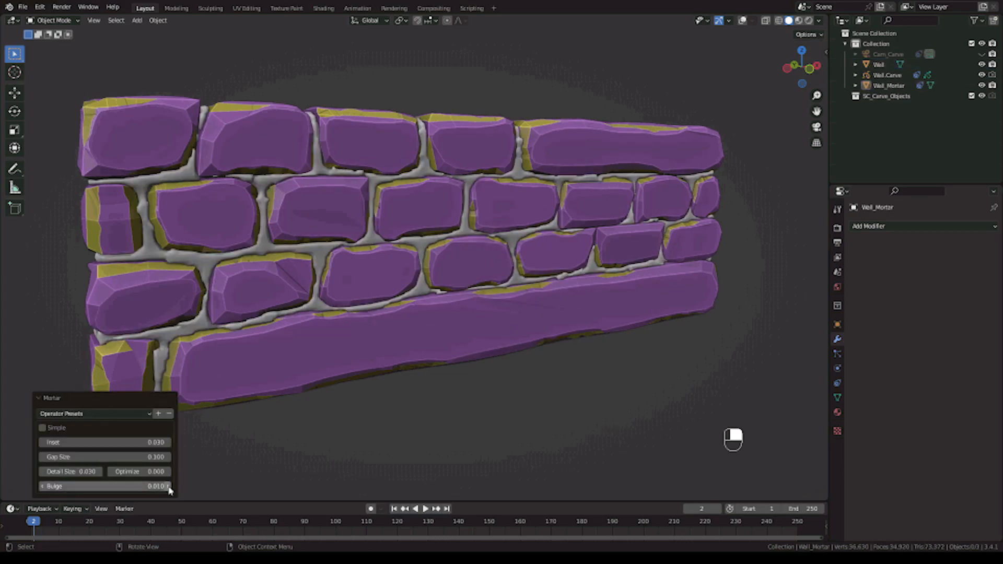
left_click(42, 427)
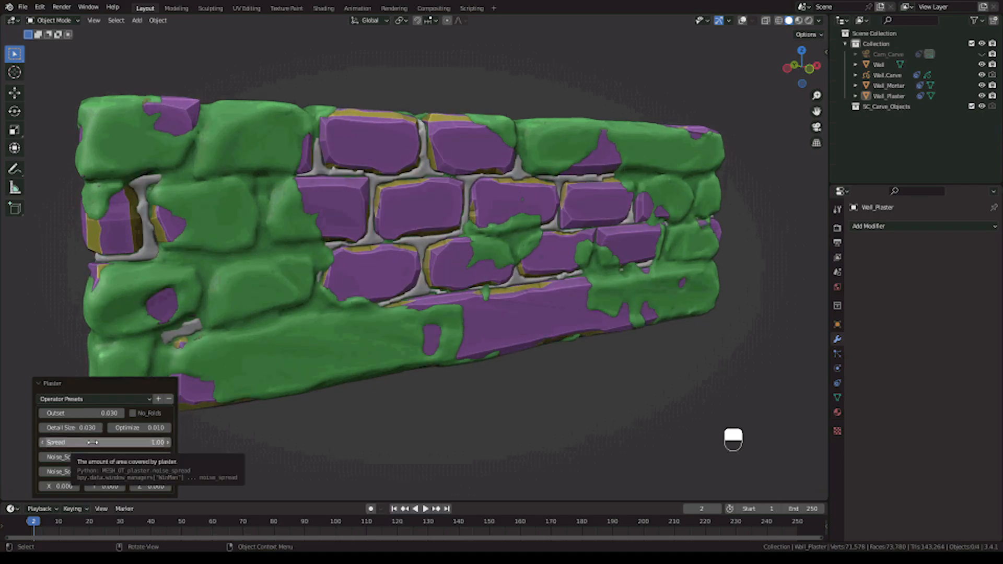
Adjust the wall plaster's Spread, then chip the edges of the stacked cubes
left_click(70, 413)
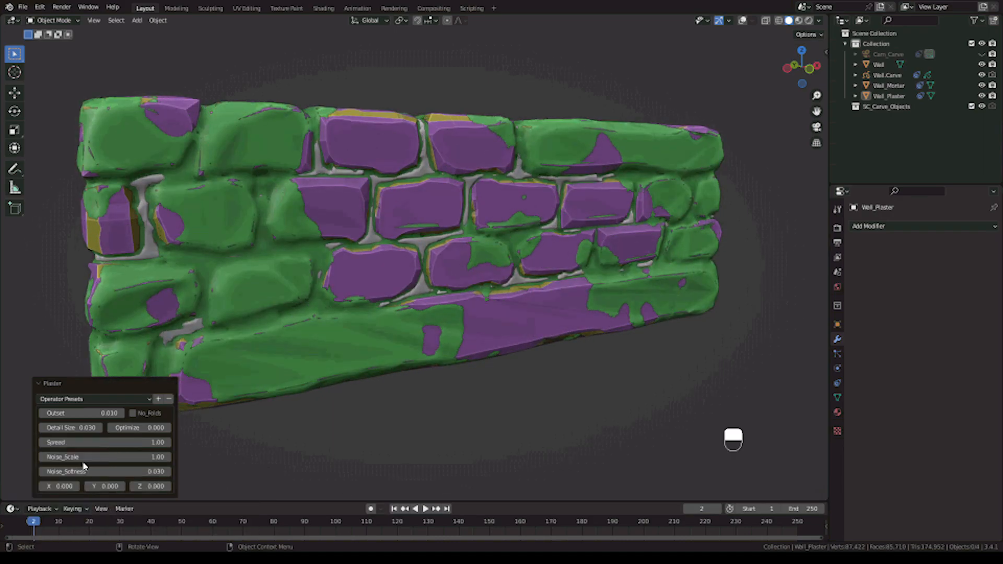
right_click(81, 413)
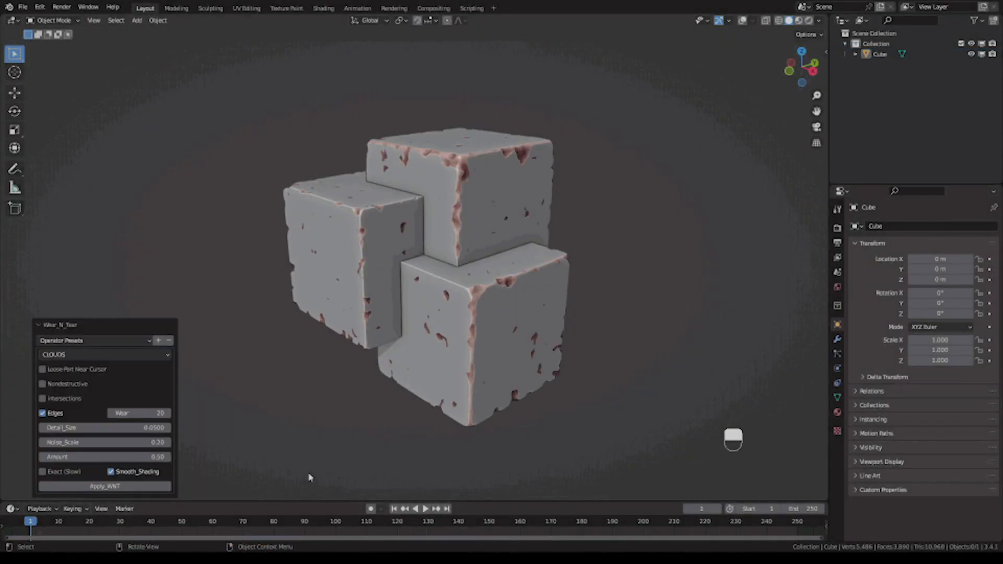
Enable Intersections wear on the cubes, then bring up the add-on menu for the well
left_click(43, 398)
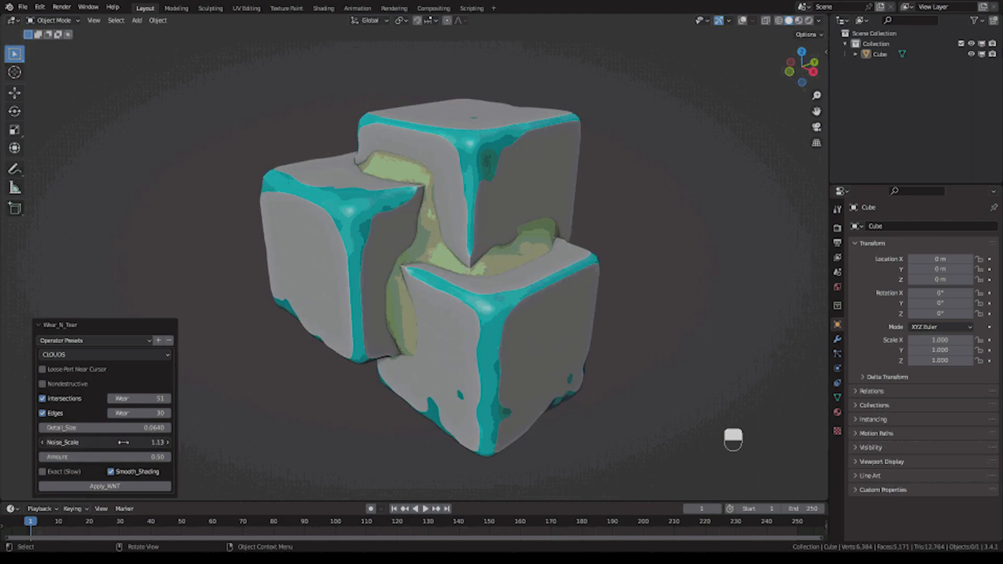
key("f9")
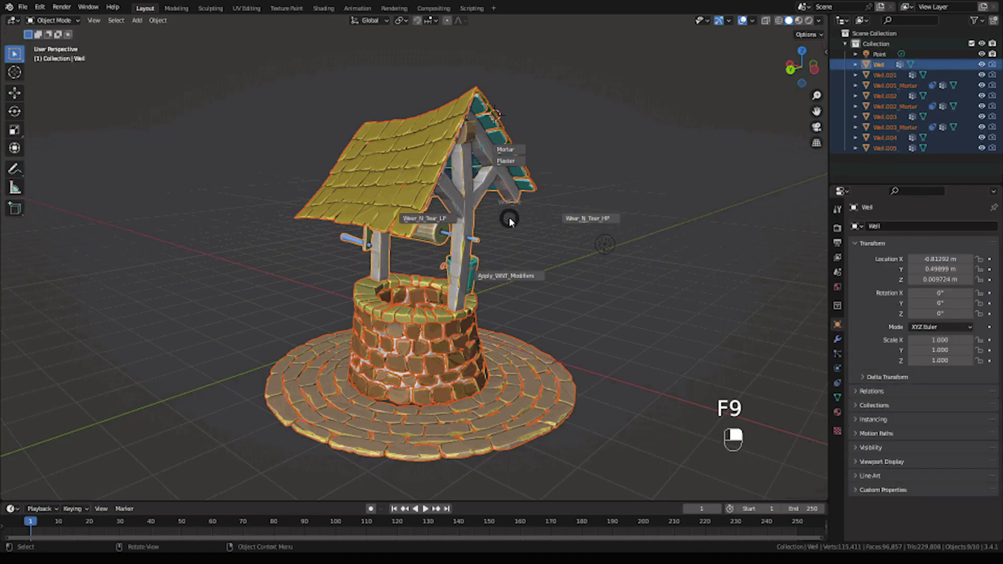
Plaster the well with adjusted Outset, then wear the wall's edges and corners
key("F9")
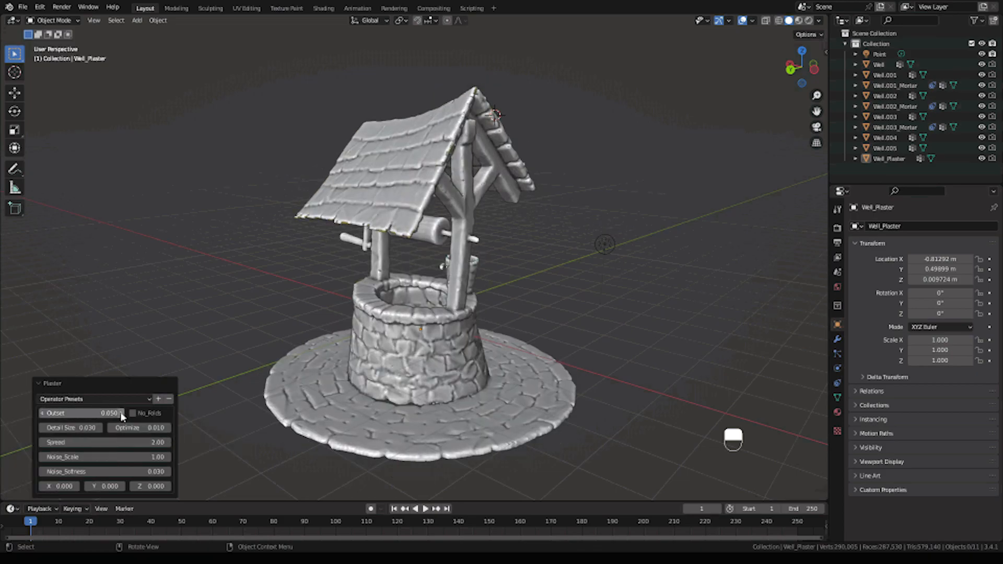
left_click(133, 413)
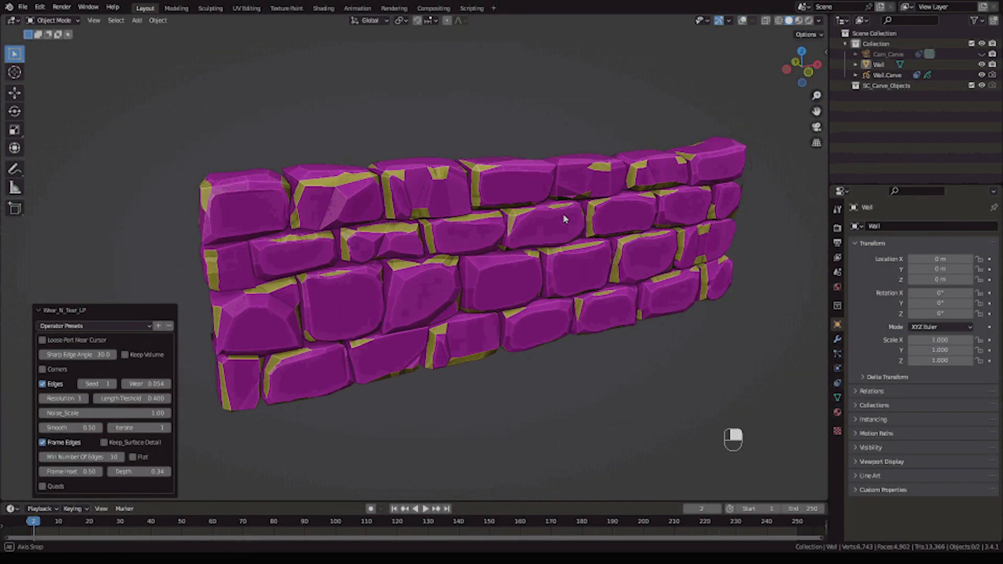
left_click(43, 356)
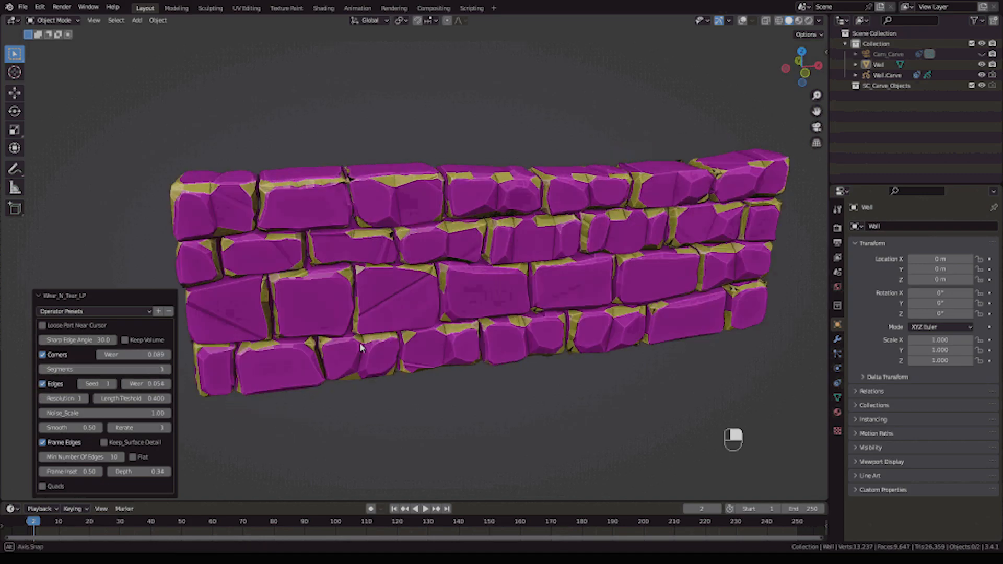